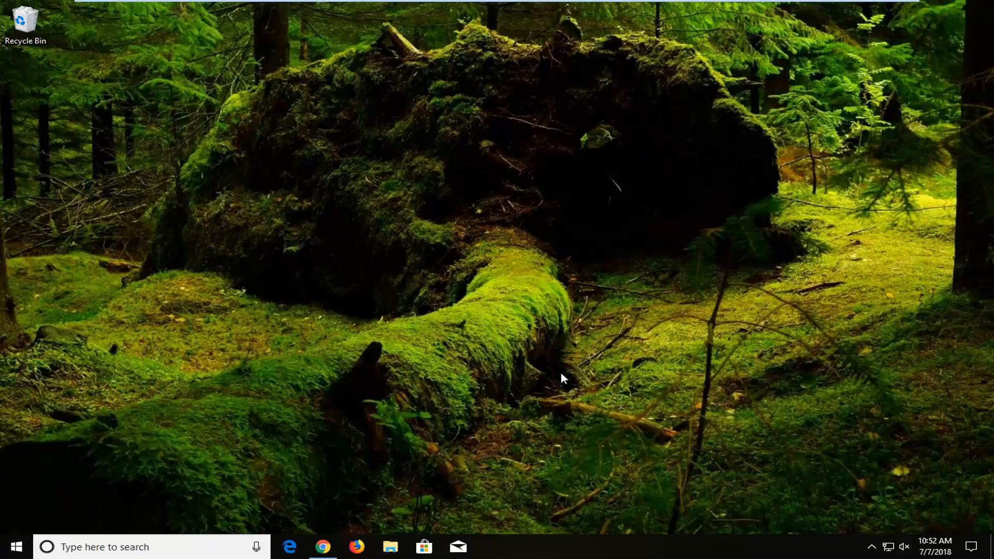
mouse_move(329, 226)
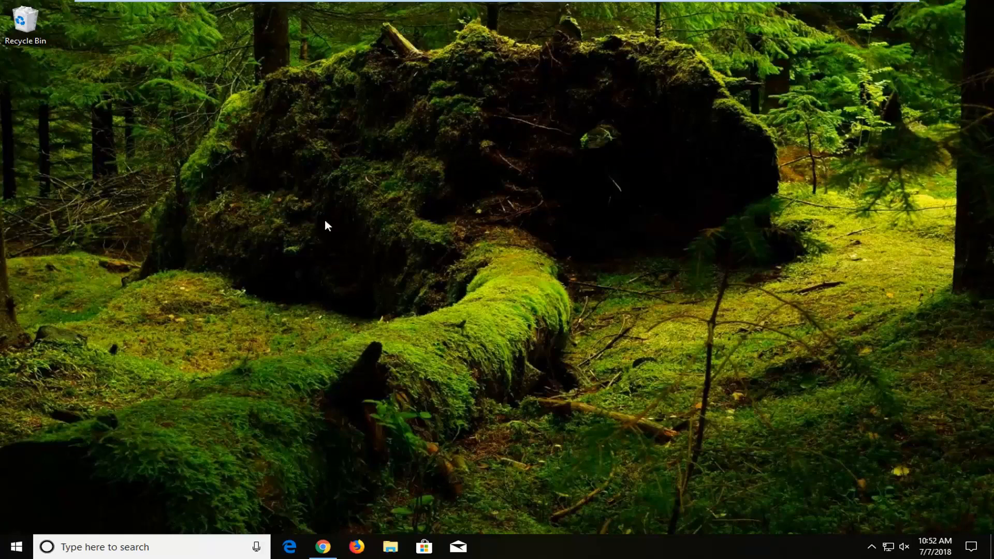
mouse_move(341, 208)
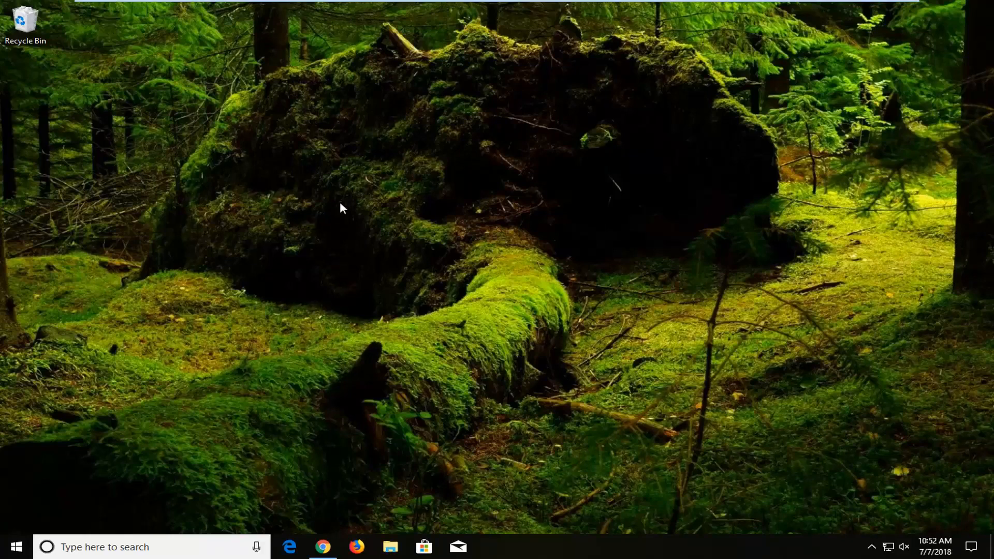
Step: Right-click an empty spot on the desktop to bring up its shortcut menu
right_click(341, 208)
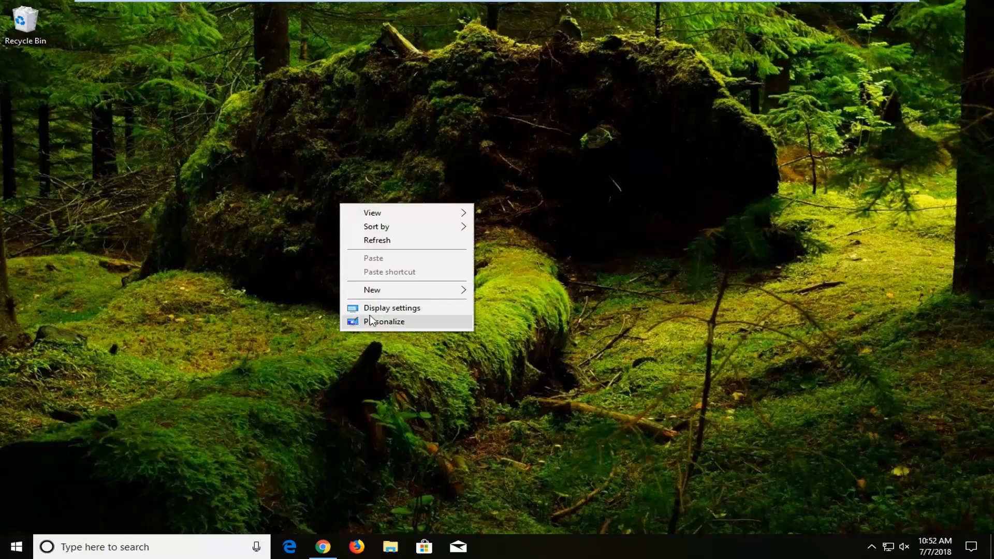
mouse_move(391, 307)
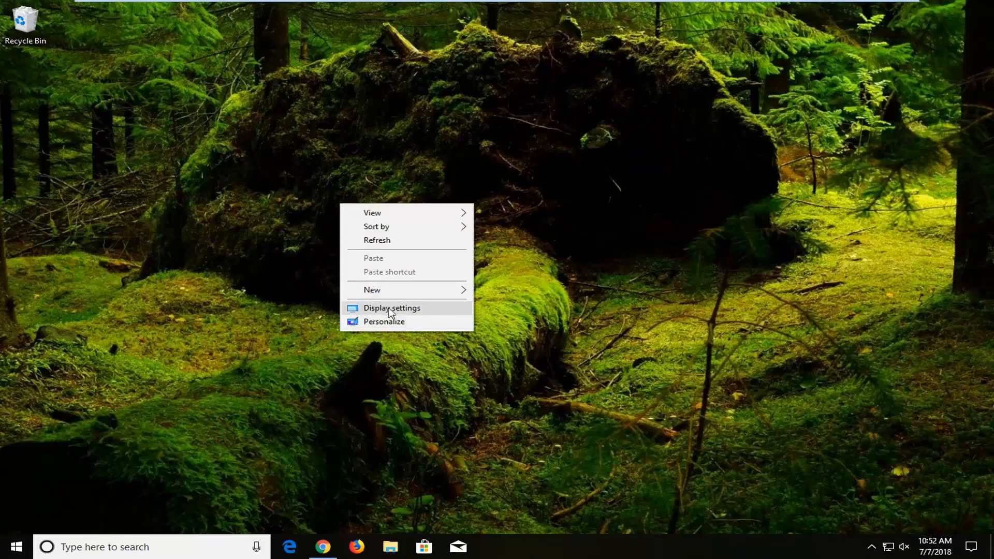
Step: Open Display settings and scroll down to the Multiple displays section
click(392, 308)
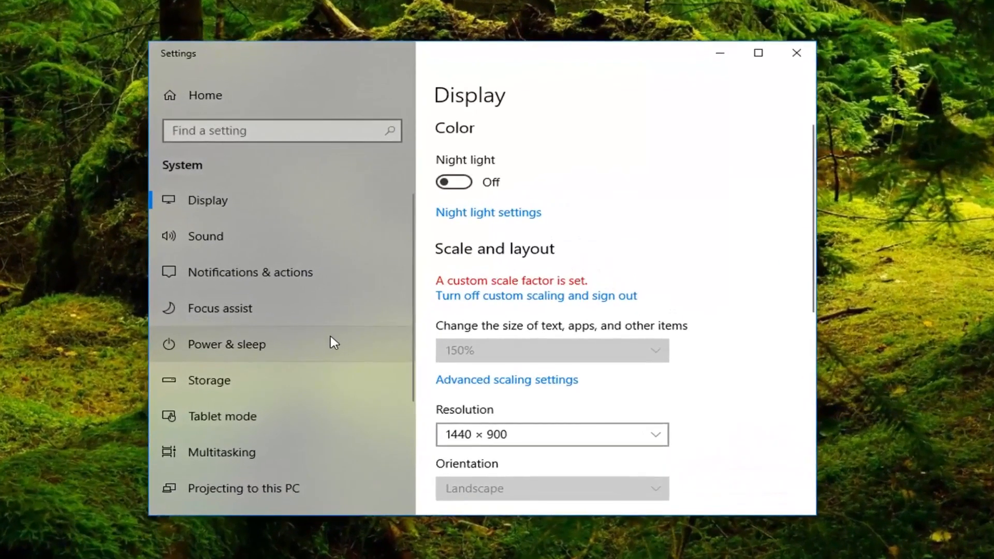
scroll(down, 3)
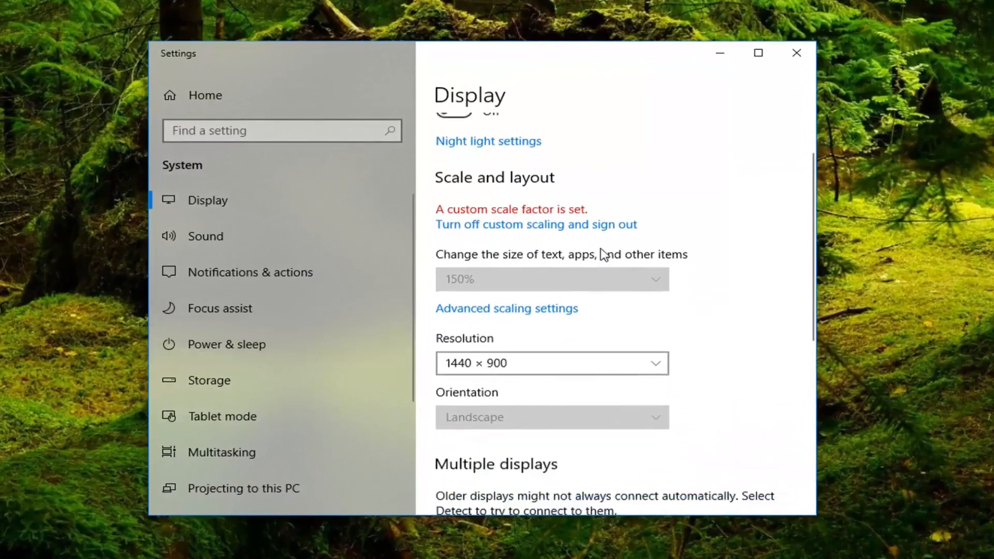
scroll(down, 3)
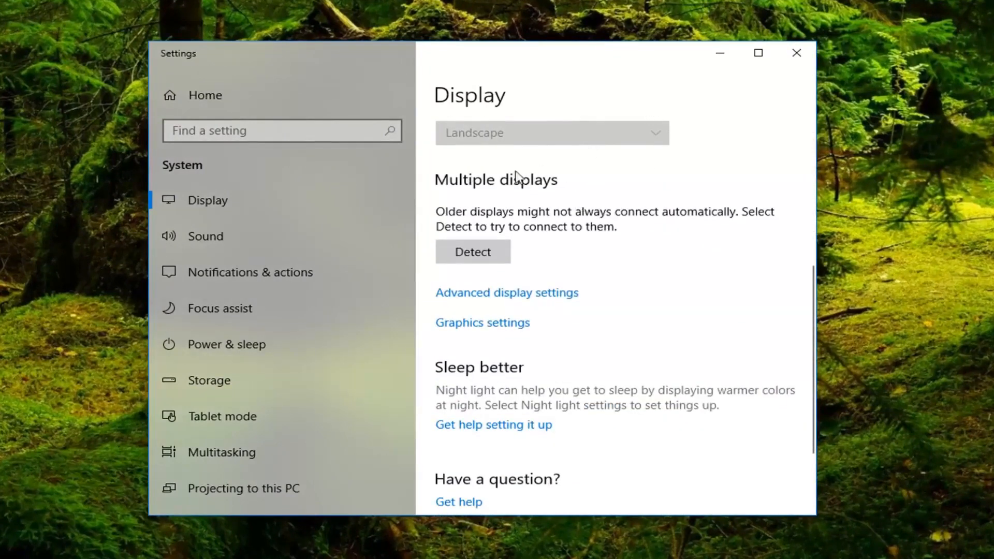
mouse_move(525, 212)
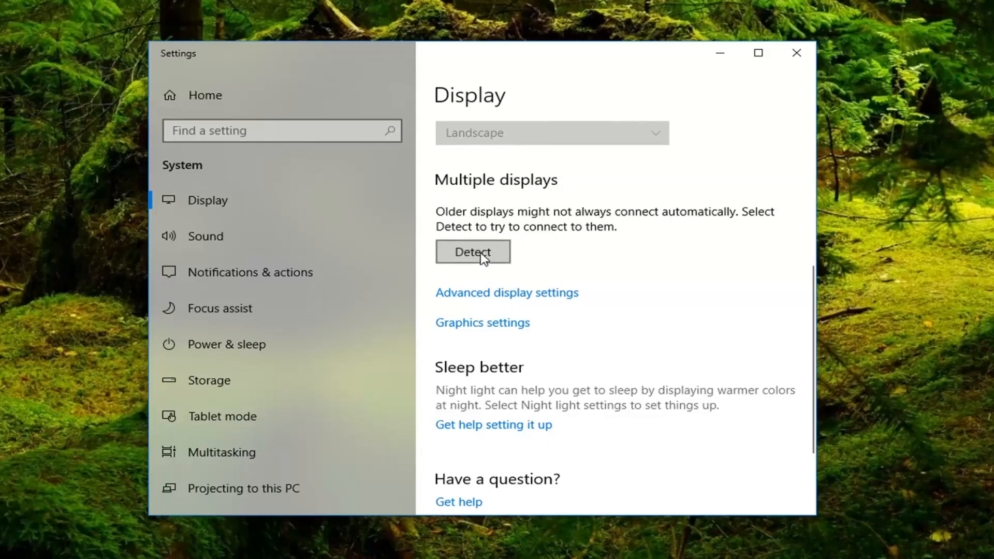
mouse_move(538, 279)
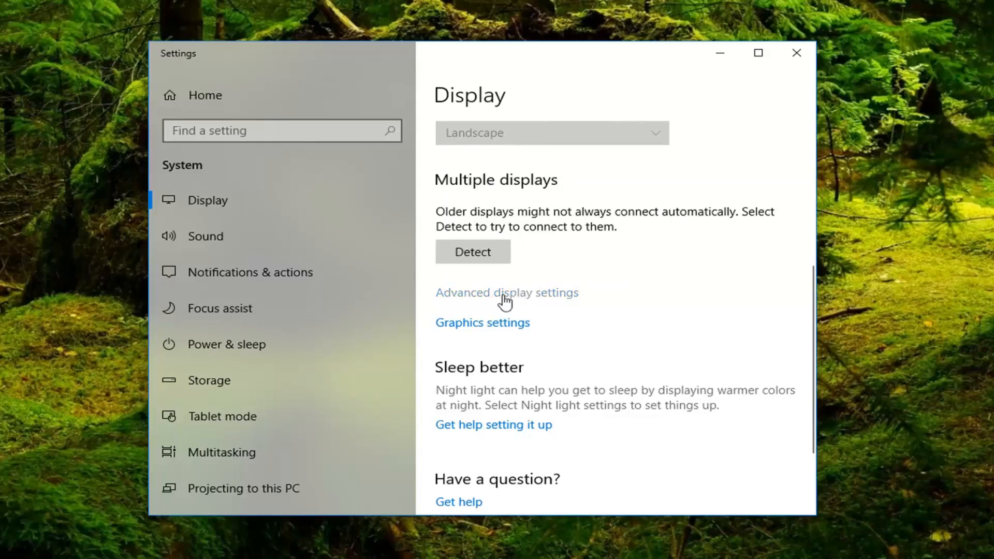
Step: Open Advanced display settings to view the monitor's resolution and refresh rate
click(505, 292)
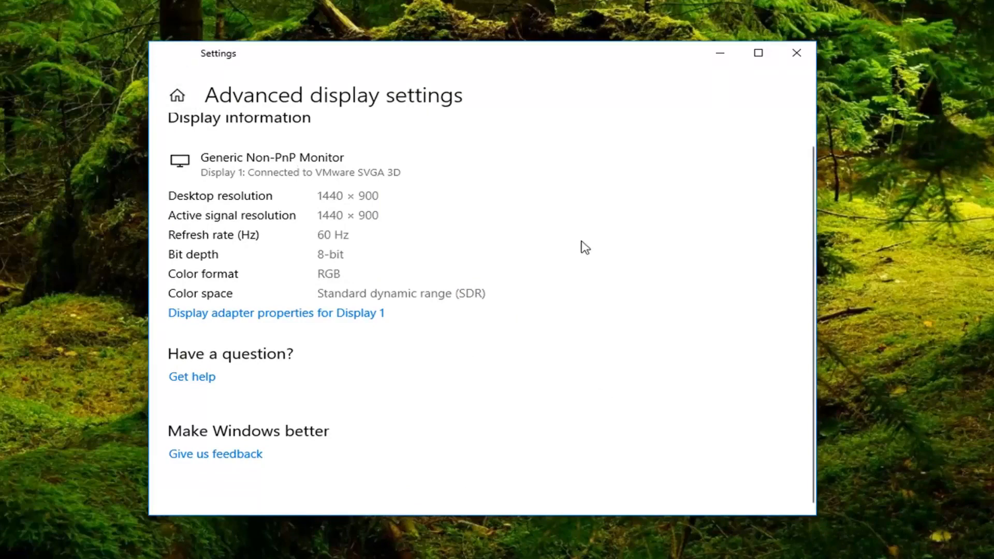
Step: Go back from Advanced display settings to the main Display page
click(178, 95)
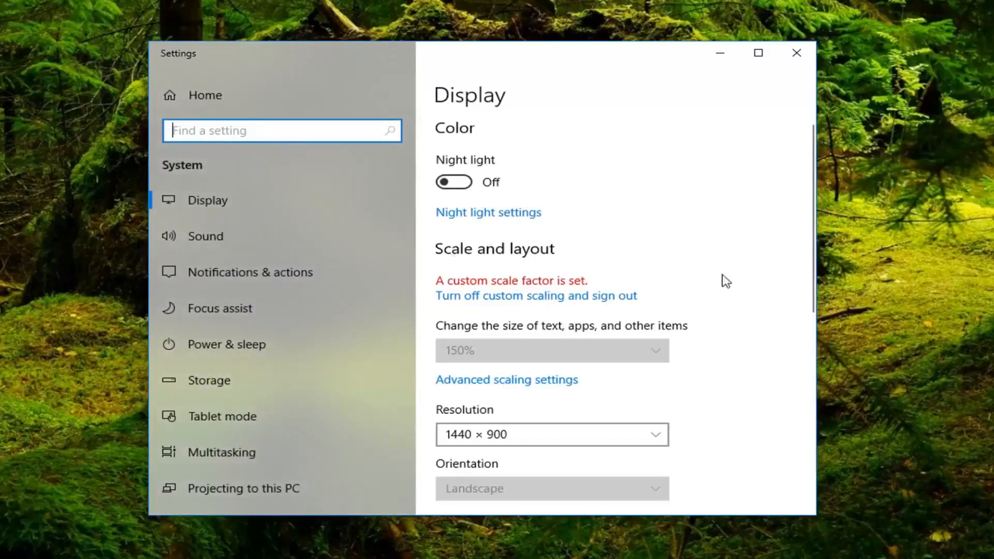
mouse_move(607, 297)
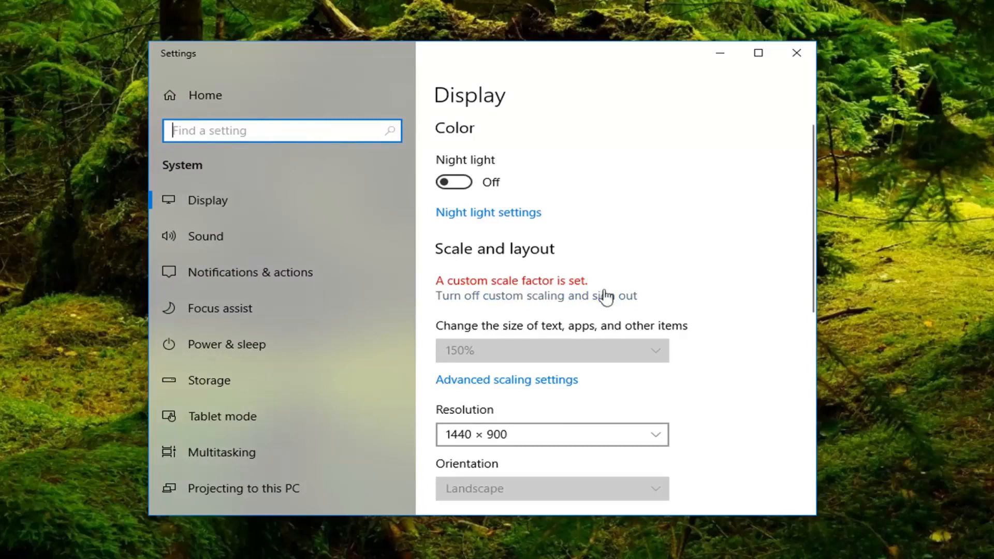
mouse_move(670, 319)
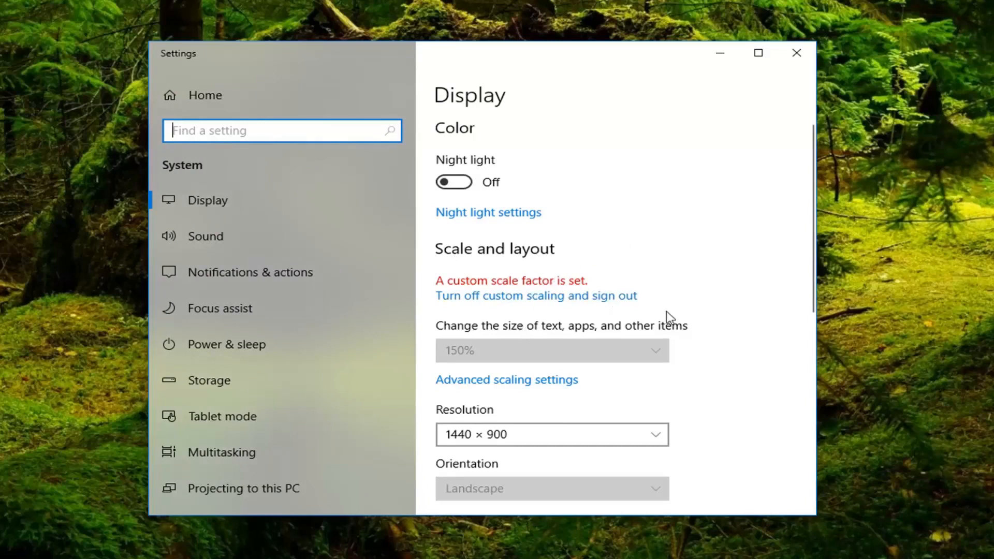
mouse_move(620, 259)
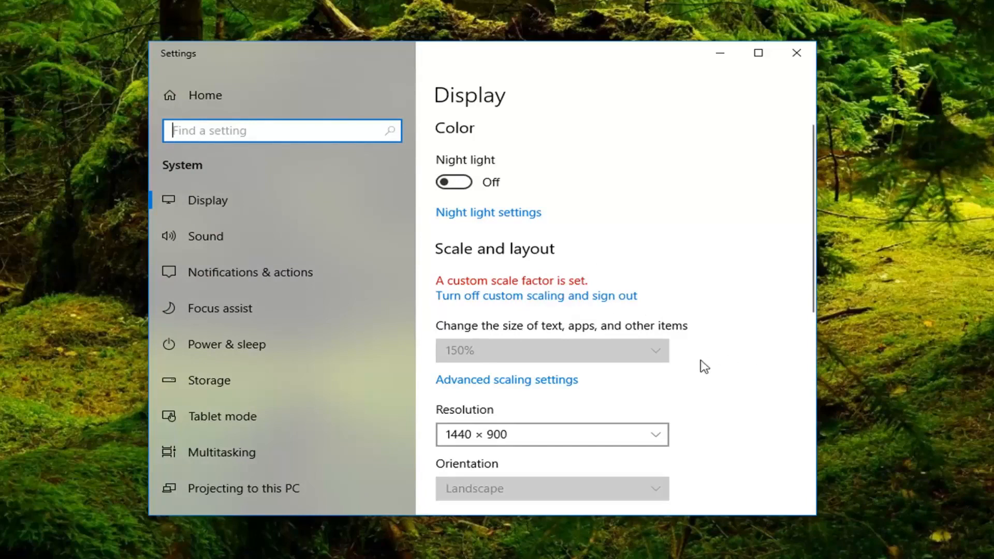
mouse_move(689, 357)
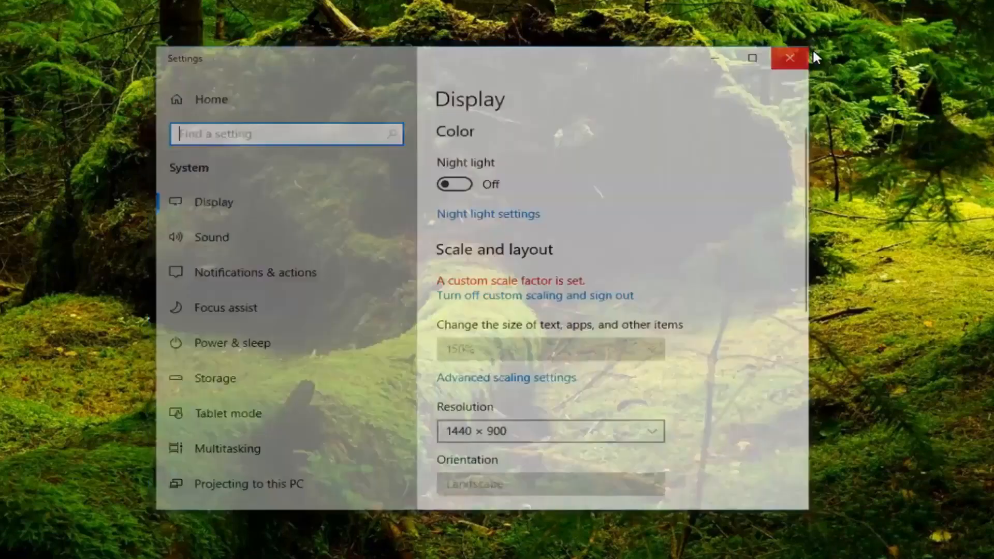
Step: Close the Settings window, leaving only the desktop
click(789, 58)
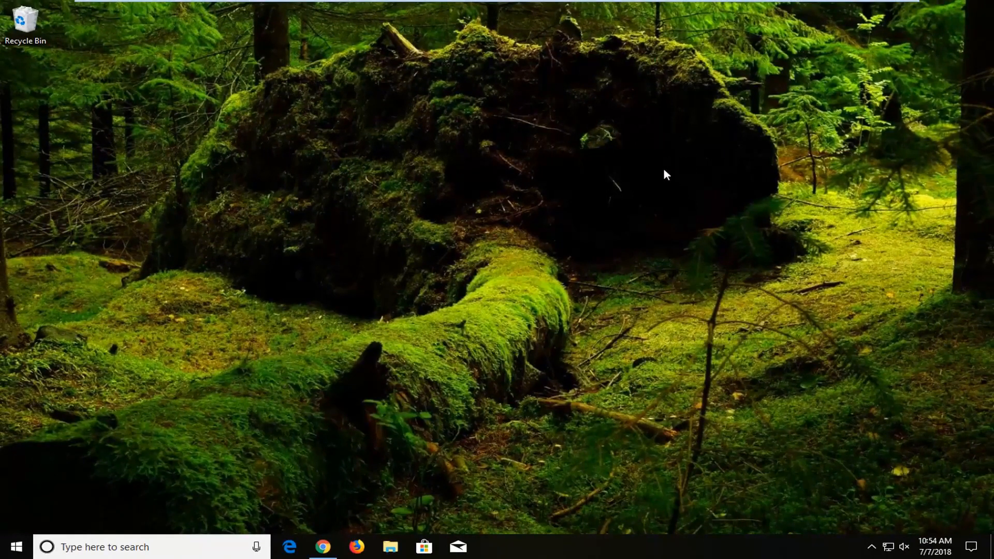
mouse_move(657, 193)
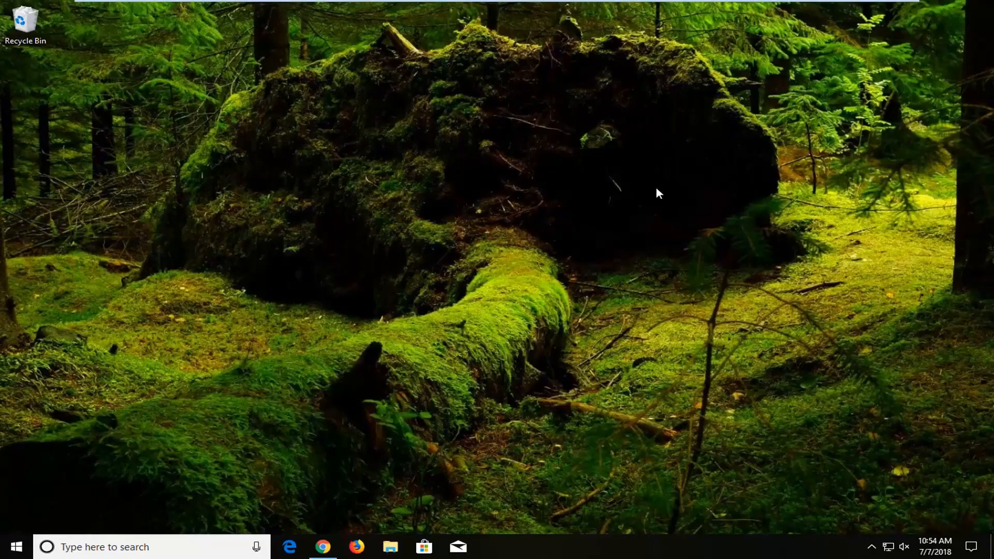